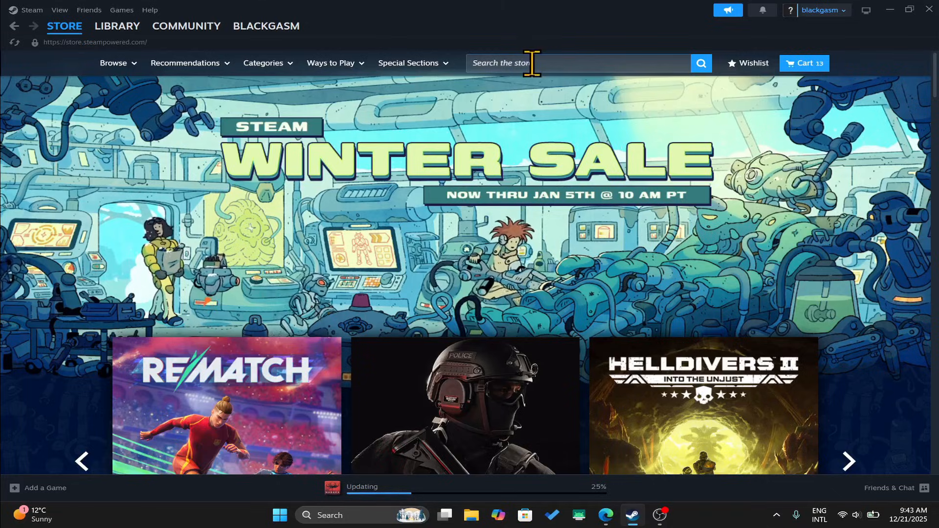
Search the Steam store for 'avatar' to list Avatar: Frontiers of Pandora.
type("avatar")
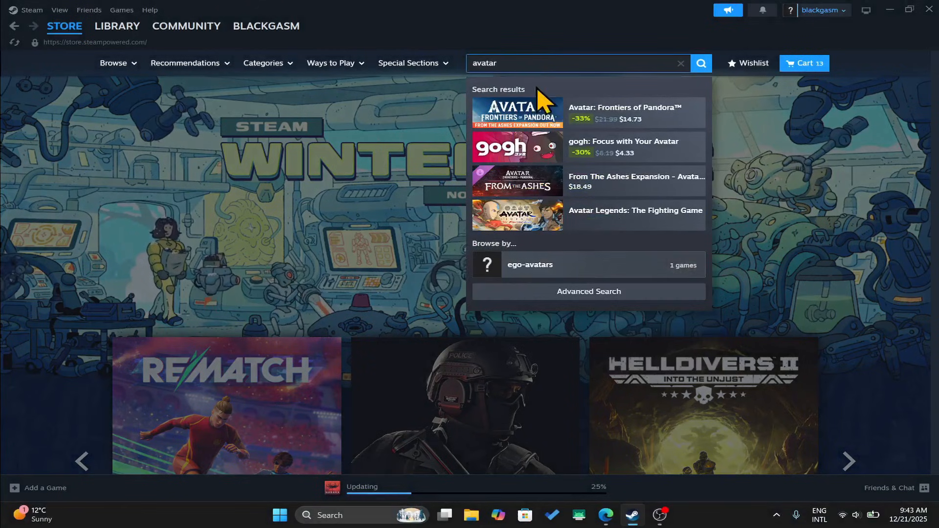
mouse_move(602, 117)
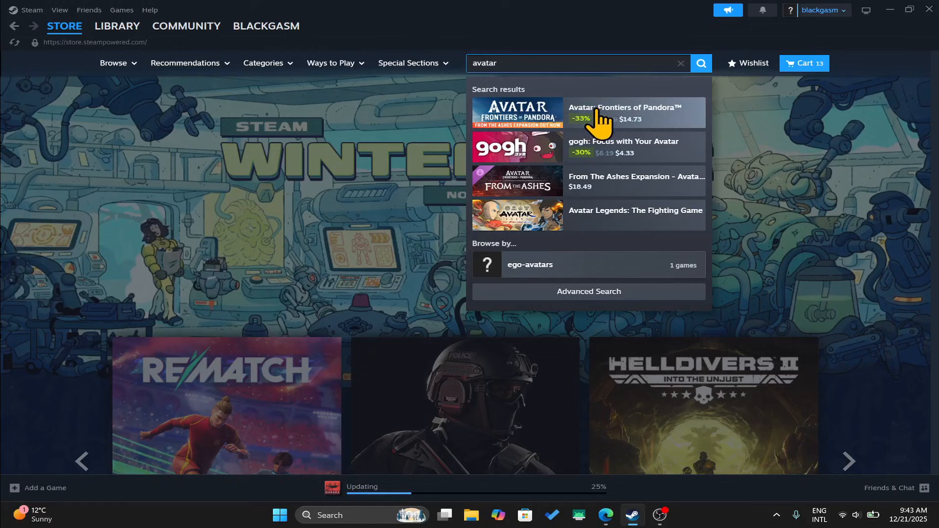
Add the standard Avatar: Frontiers of Pandora edition at $14.73 to the cart from its store page.
left_click(625, 107)
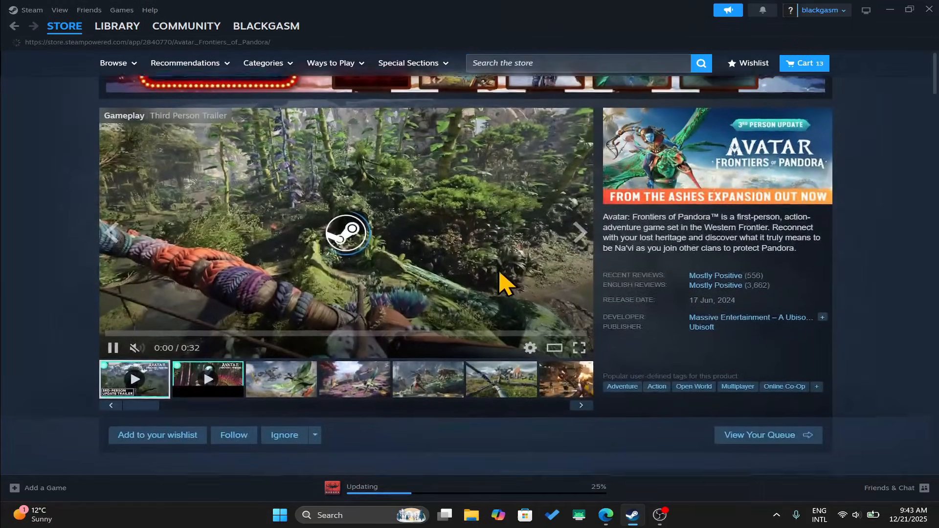
scroll("down", 3)
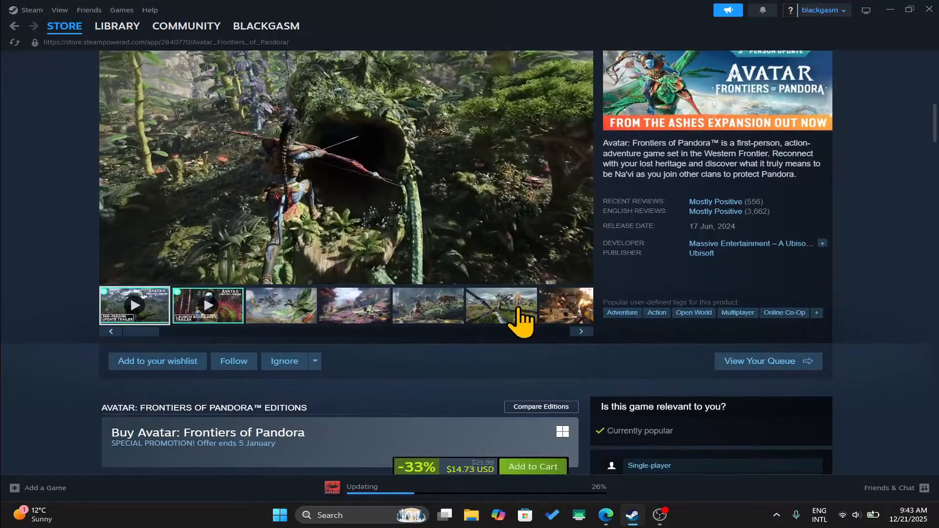
scroll("down", 3)
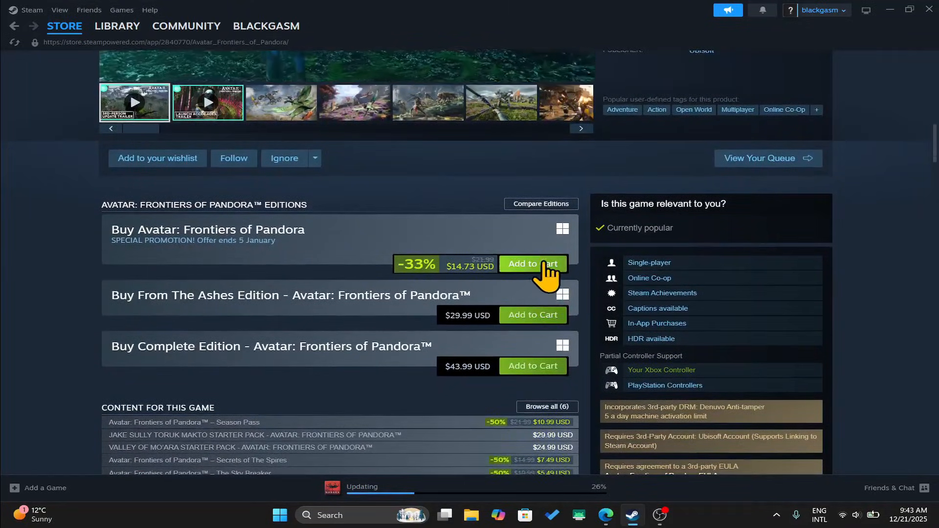
left_click(531, 263)
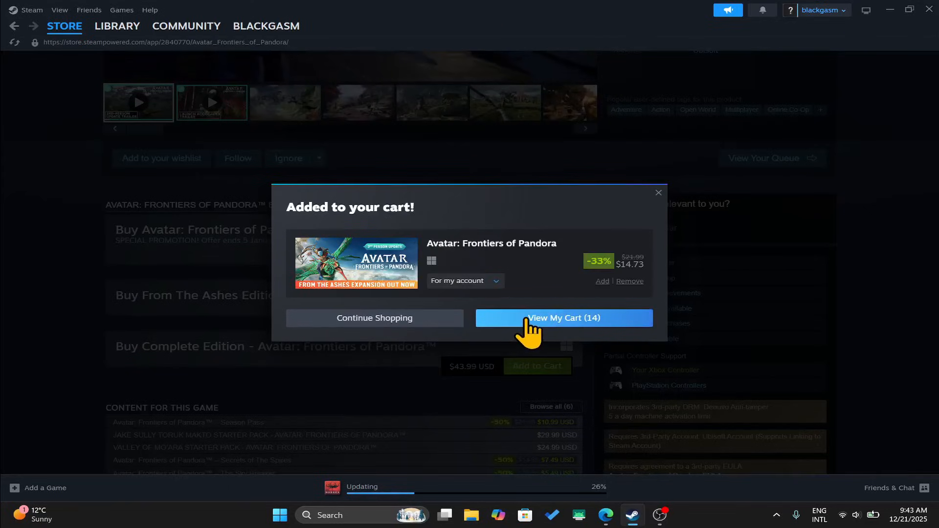
Proceed from the cart to checkout with MasterCard as the payment method and continue to billing.
left_click(563, 318)
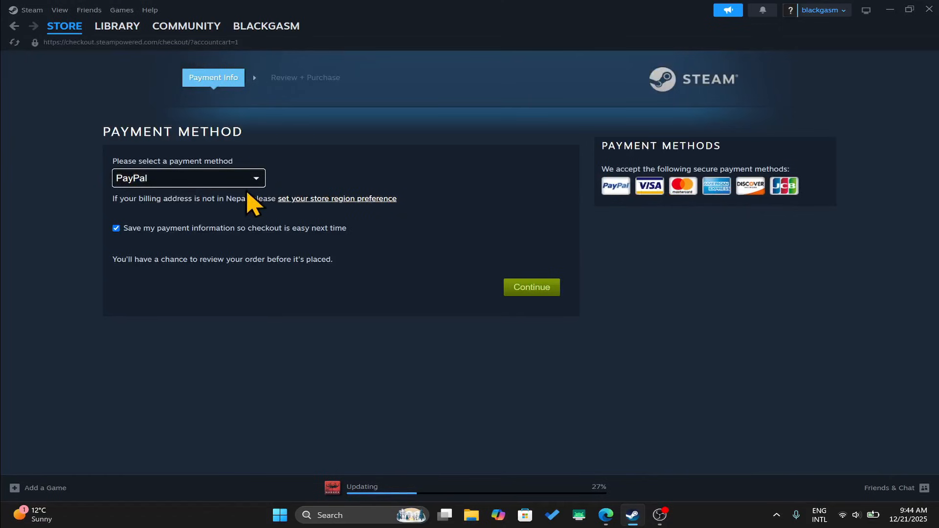
left_click(188, 178)
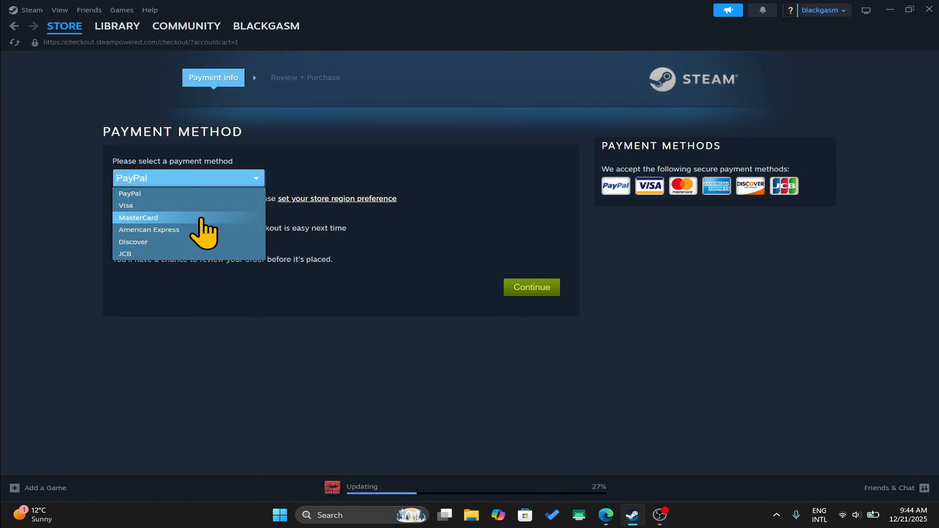
left_click(138, 217)
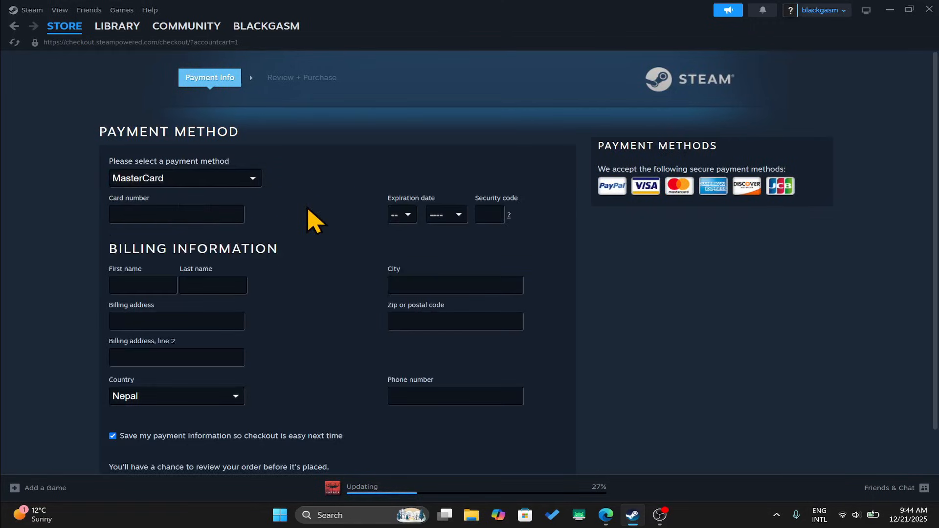
scroll("down", 3)
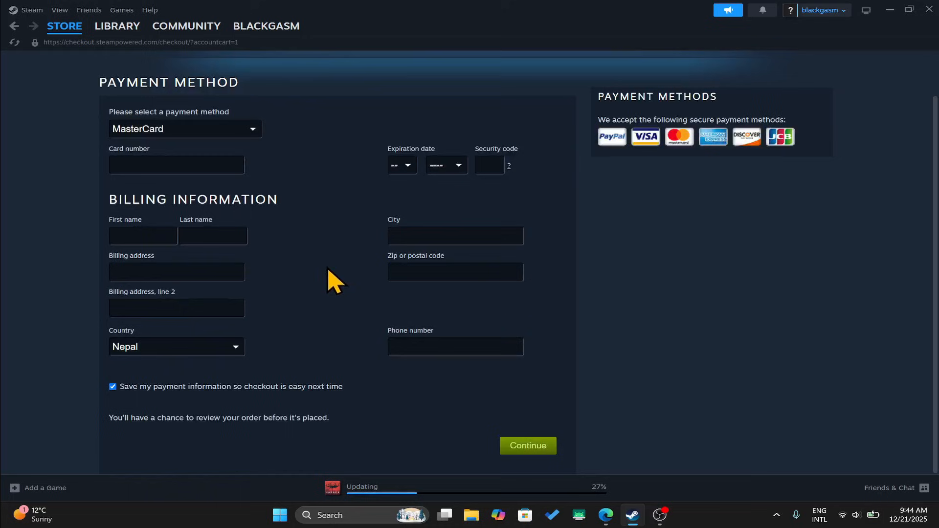
mouse_move(527, 446)
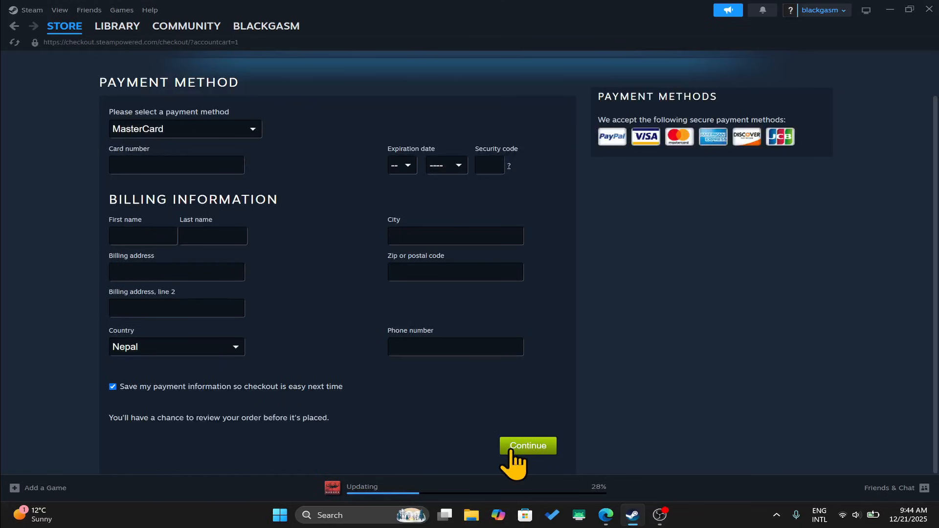
left_click(527, 445)
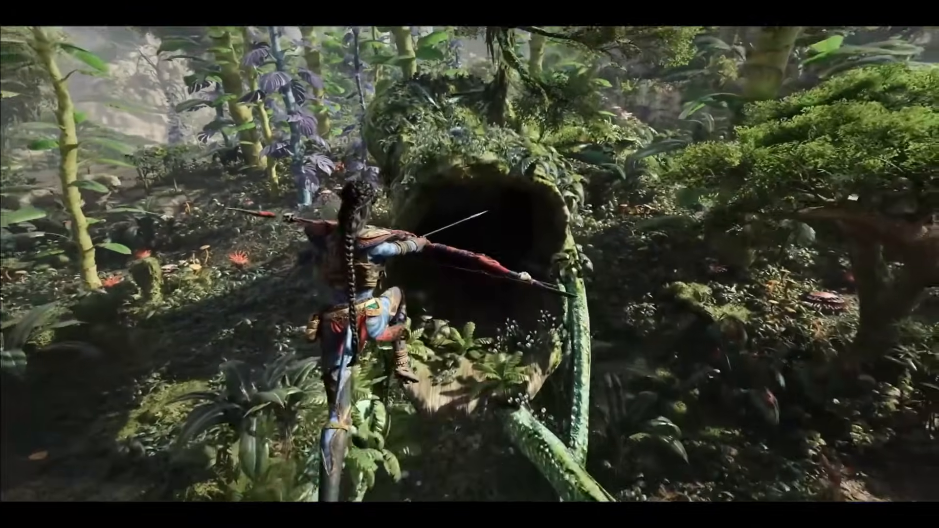